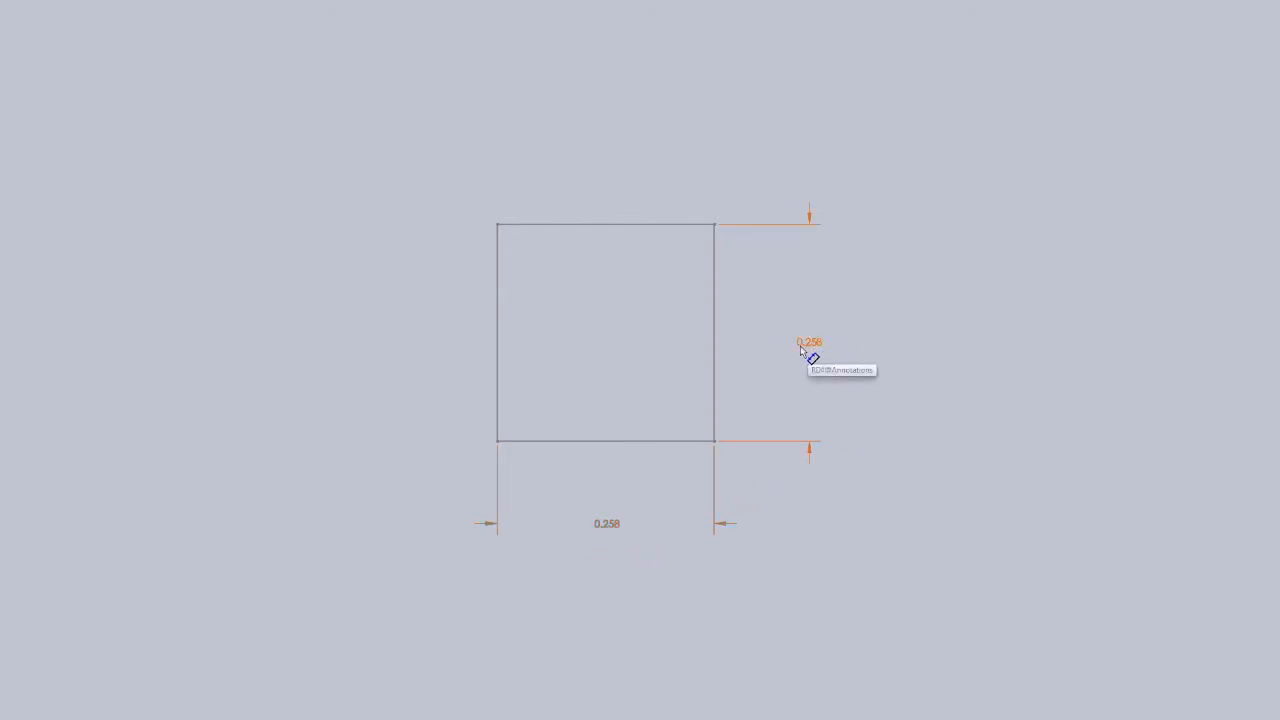
pyautogui.moveTo(808, 356)
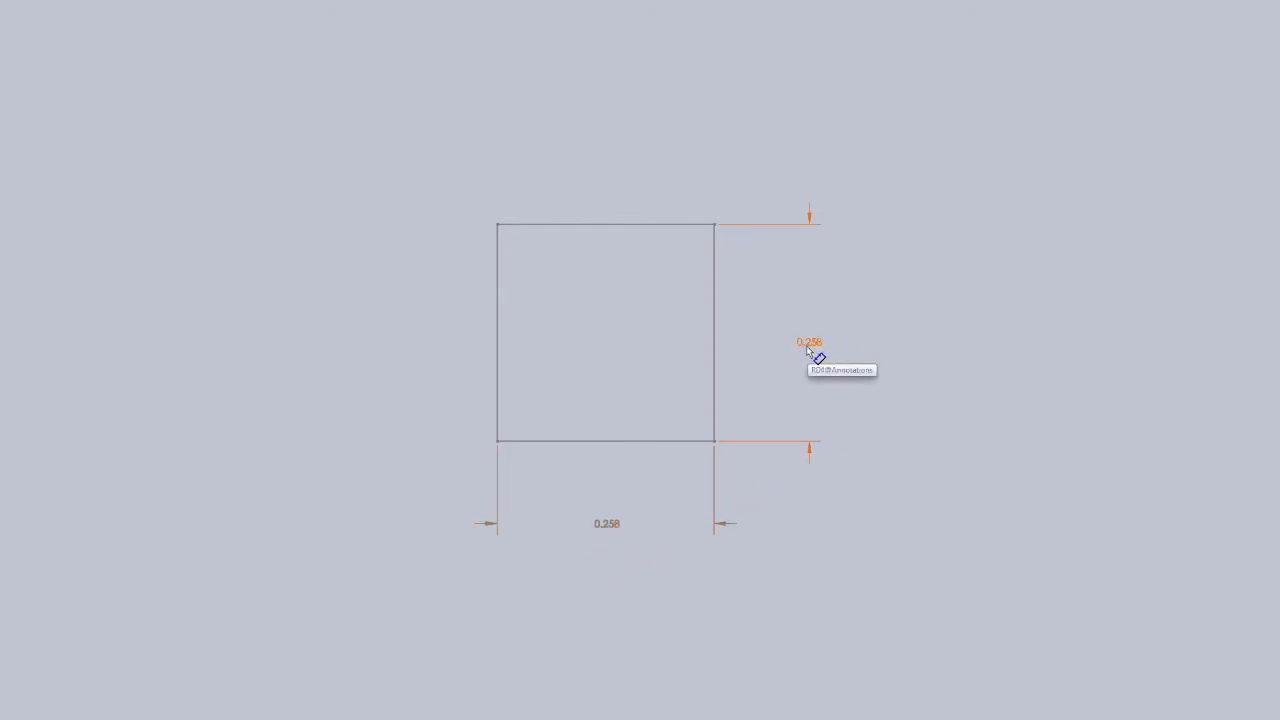